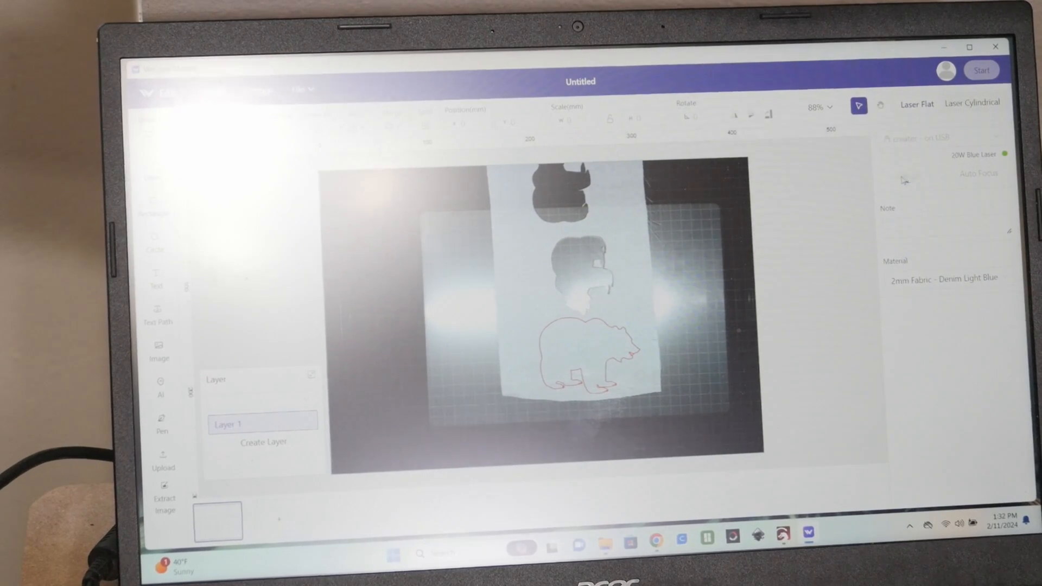
Step: Place the bear outline on the dark fabric in the refreshed camera view, set to cut at power 100, speed 20
{"action": "left_click", "coordinate": [907, 173]}
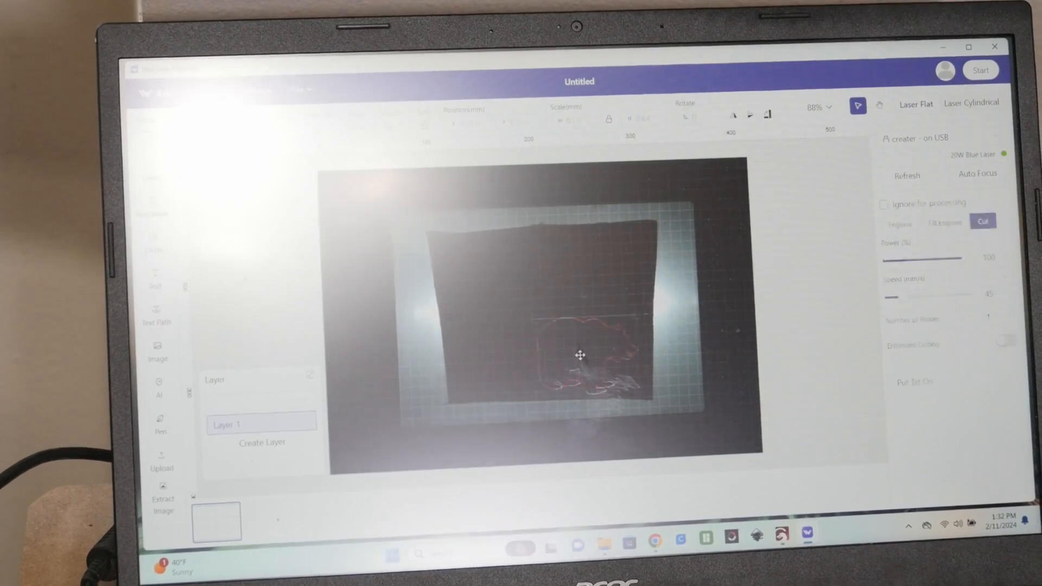
{"action": "left_click_drag", "start_coordinate": [580, 354], "coordinate": [502, 359]}
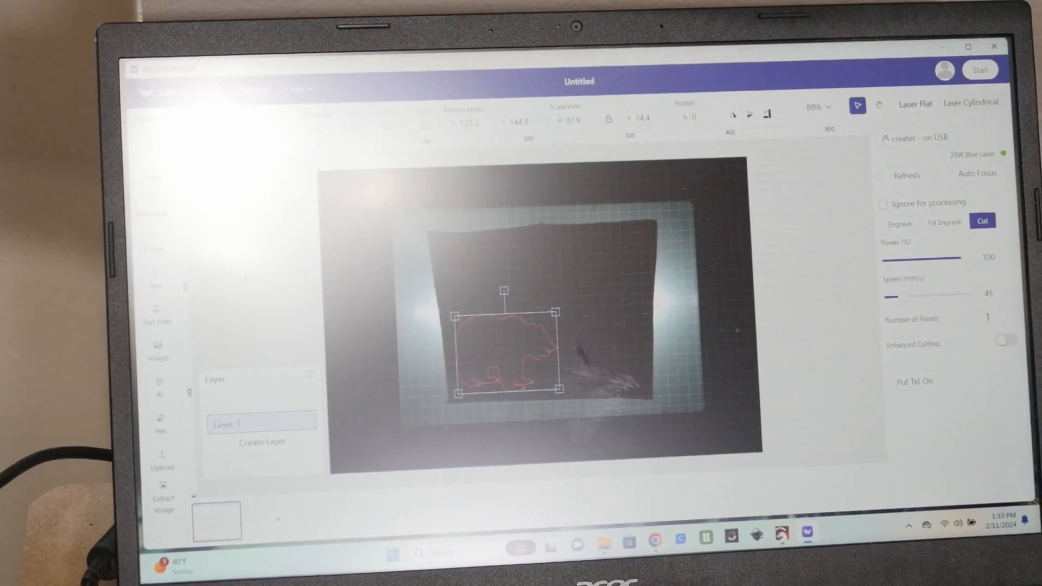
{"action": "left_click", "coordinate": [996, 292]}
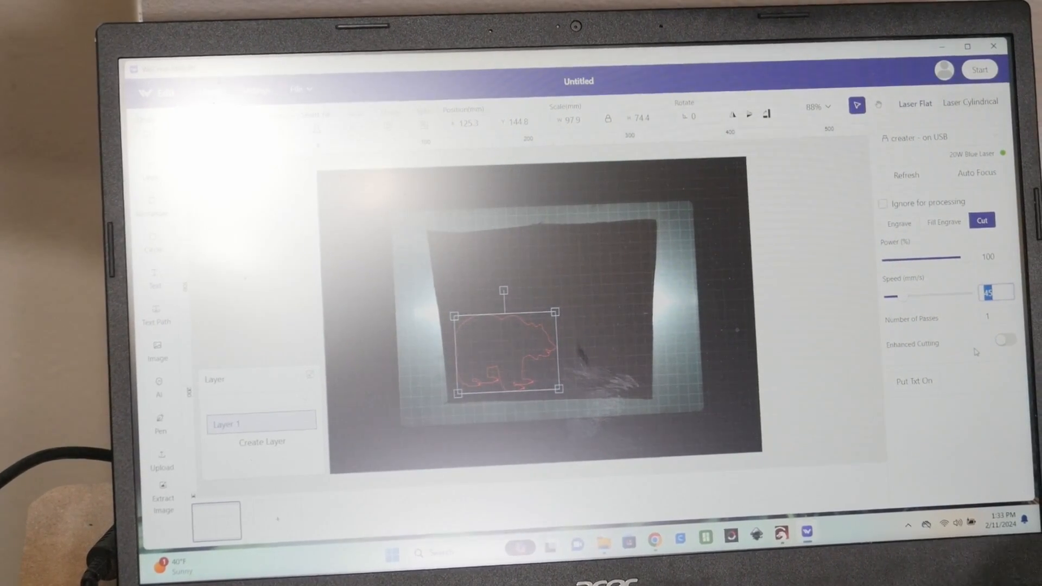
{"action": "type", "text": "20"}
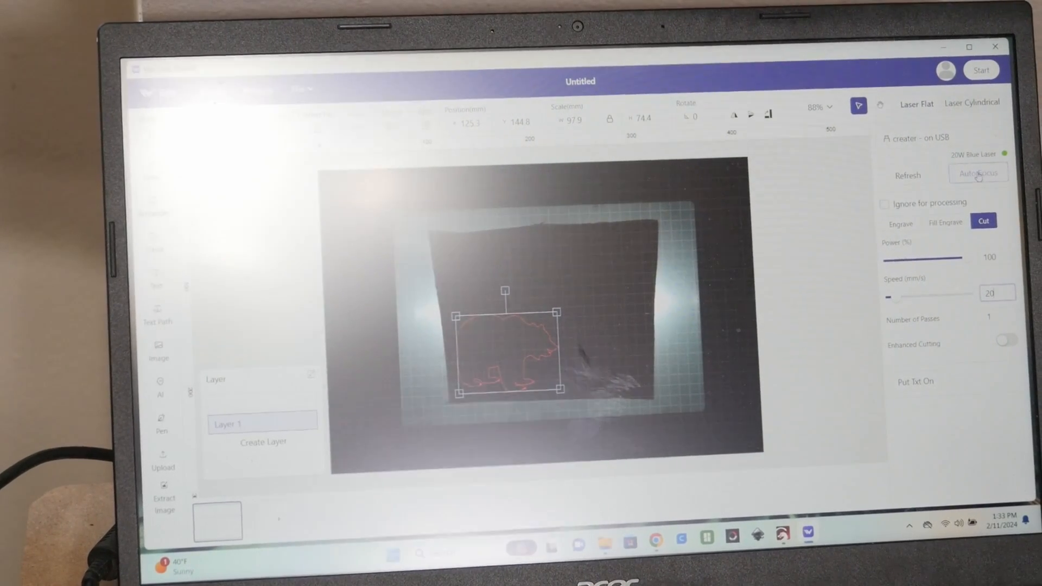
Step: Auto-focus the laser and start the bear job to get its 28-second processing preview
{"action": "left_click", "coordinate": [978, 174]}
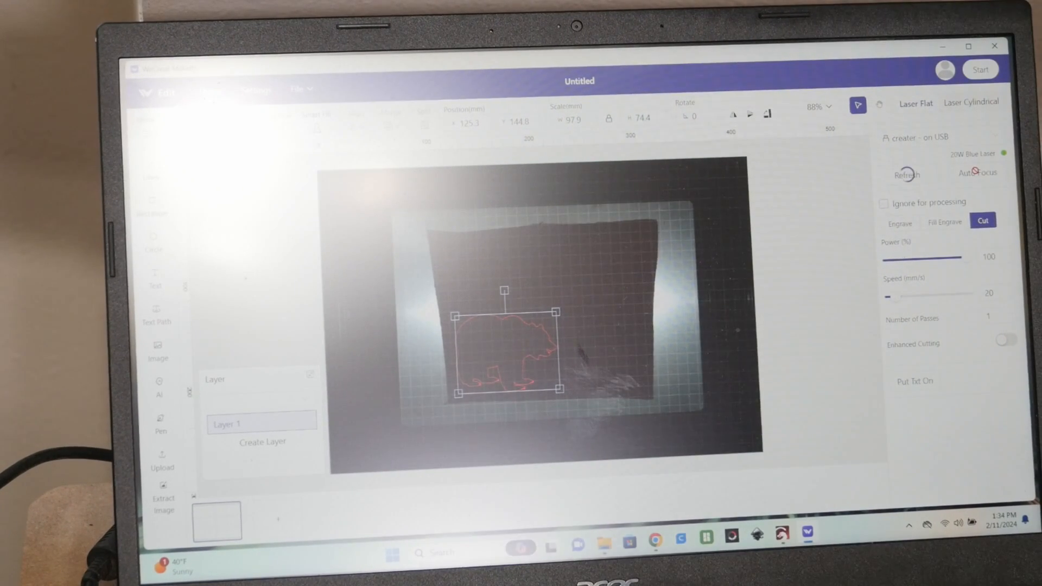
{"action": "left_click", "coordinate": [906, 173]}
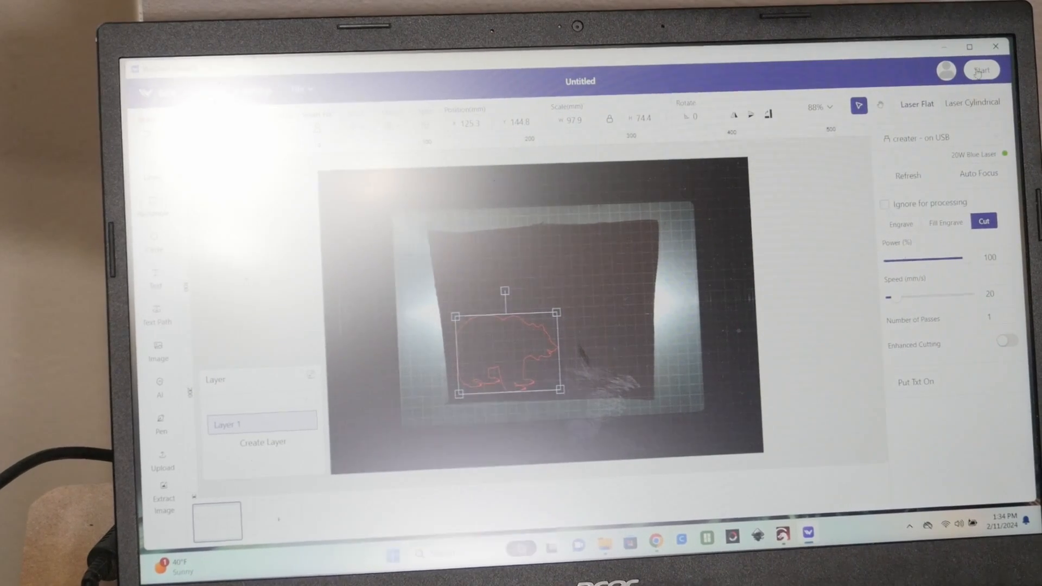
{"action": "left_click", "coordinate": [981, 70]}
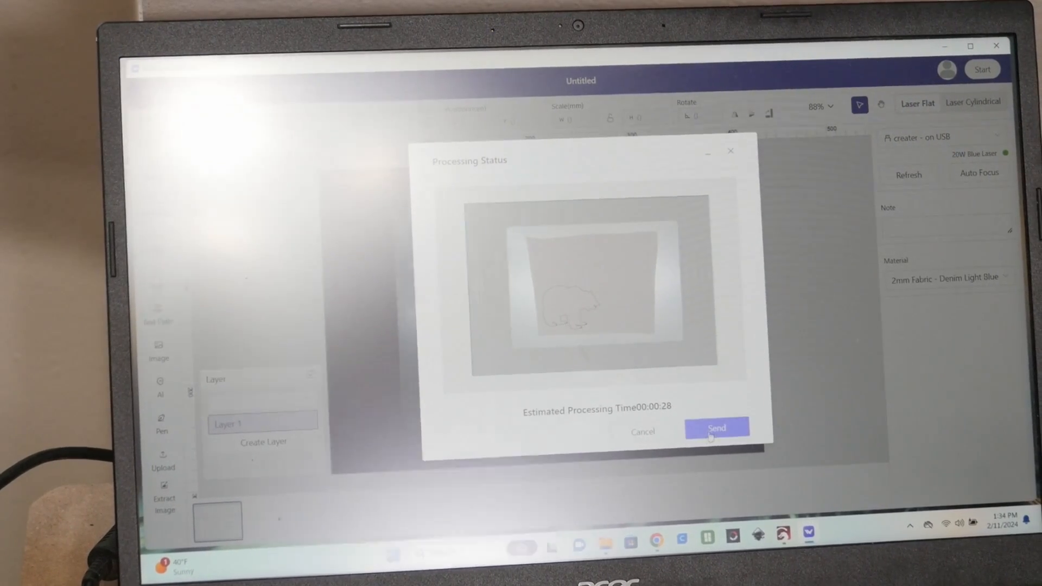
Step: Send the bear cut job to the laser and let it run
{"action": "left_click", "coordinate": [716, 427]}
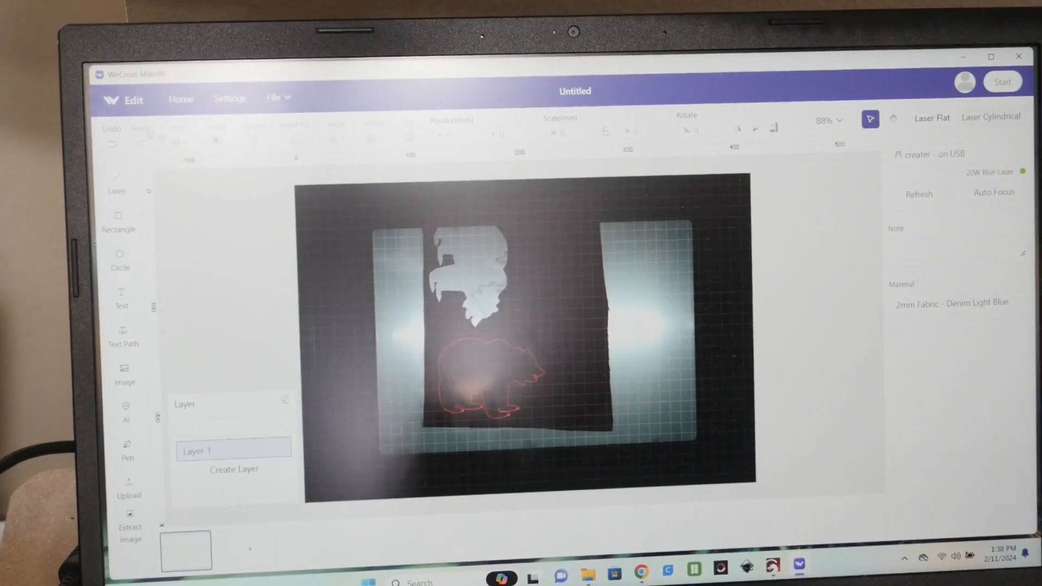
Step: Clear the bear design and retake the camera image of the bare fabric
{"action": "left_click", "coordinate": [275, 98]}
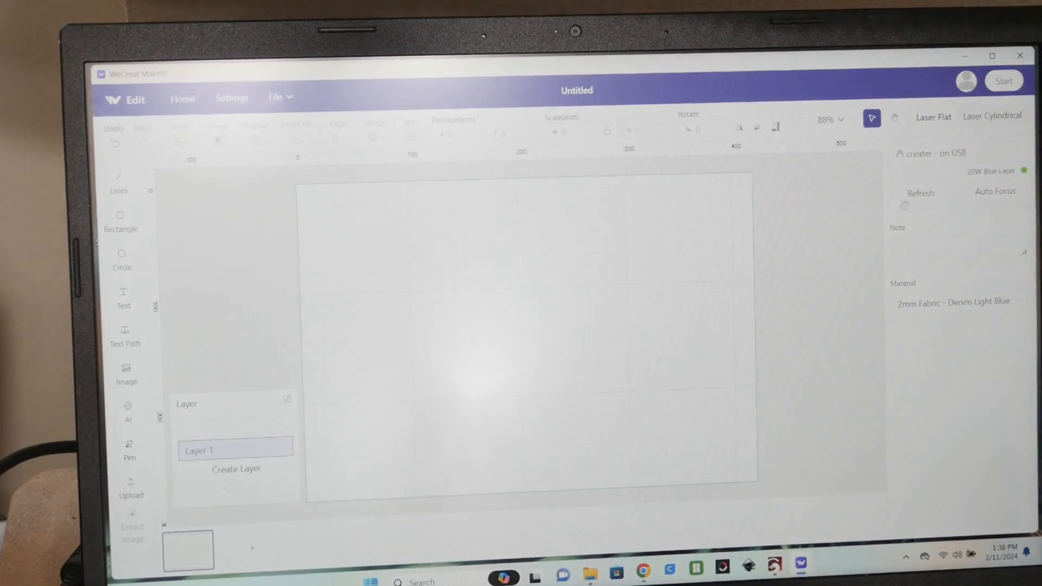
{"action": "left_click", "coordinate": [919, 192]}
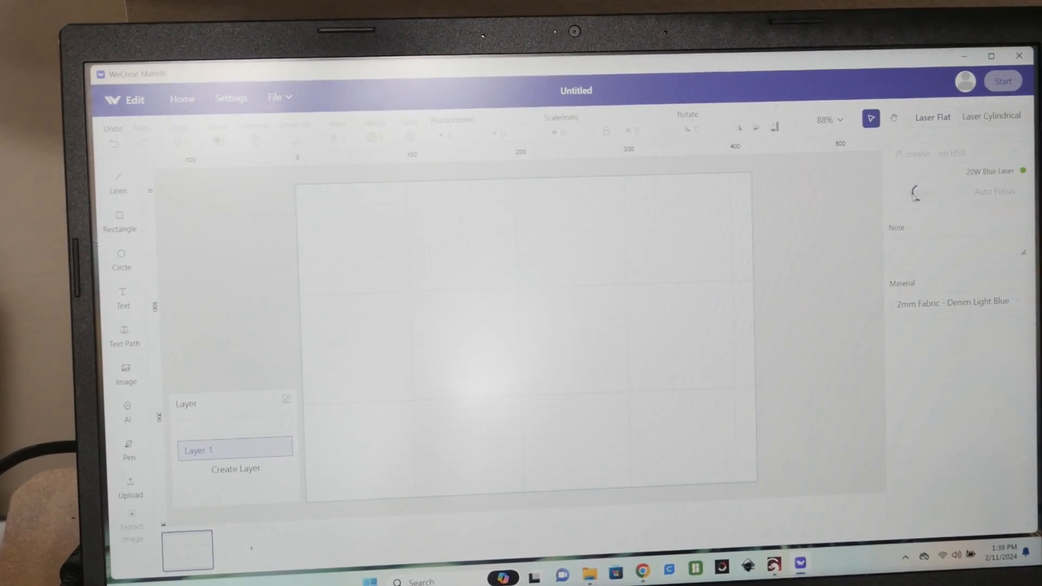
{"action": "left_click", "coordinate": [919, 193]}
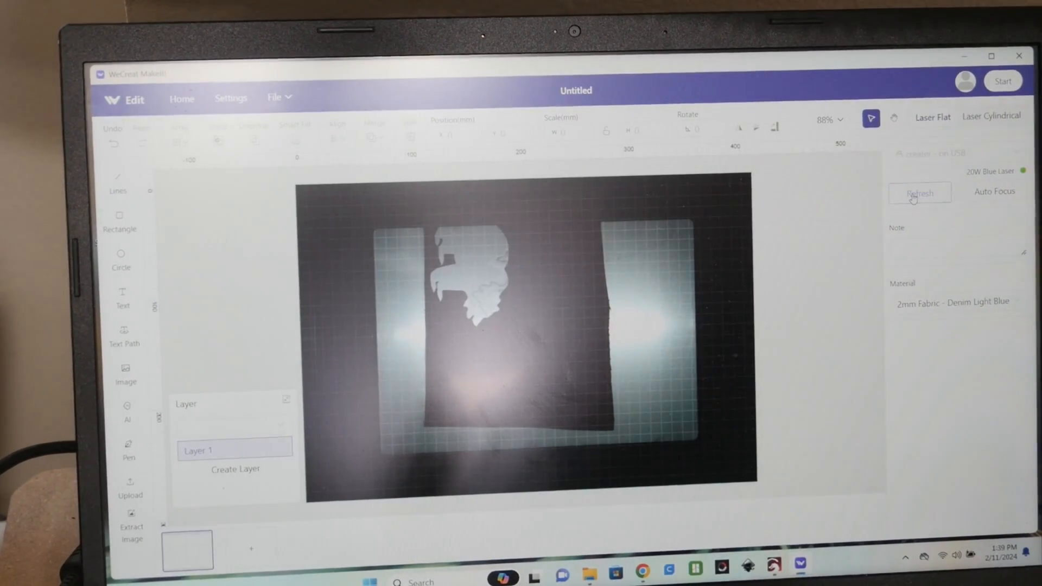
{"action": "left_click", "coordinate": [919, 193]}
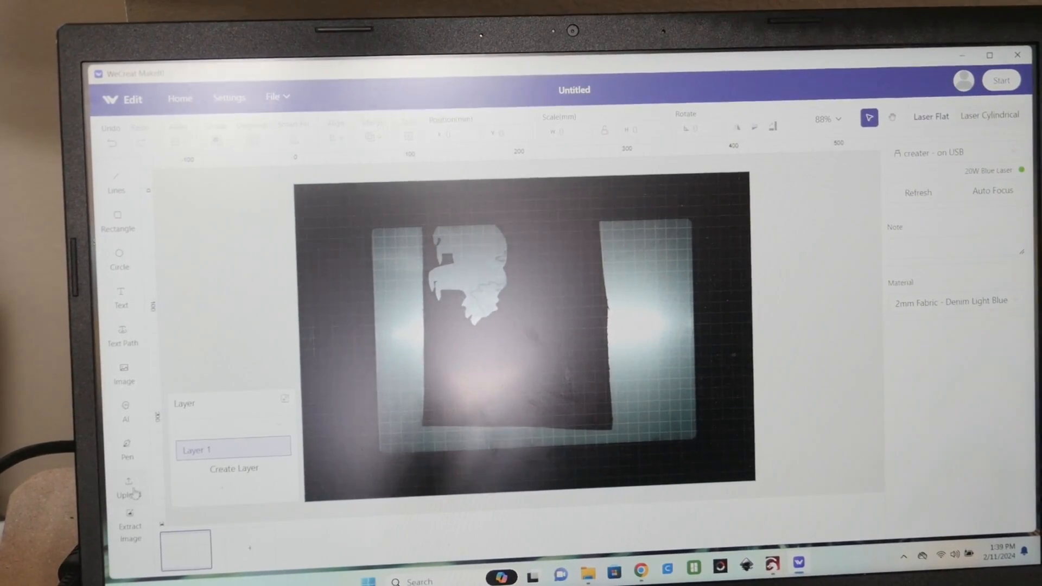
Step: Upload the bird design file from the Camping folder onto the canvas
{"action": "left_click", "coordinate": [129, 488]}
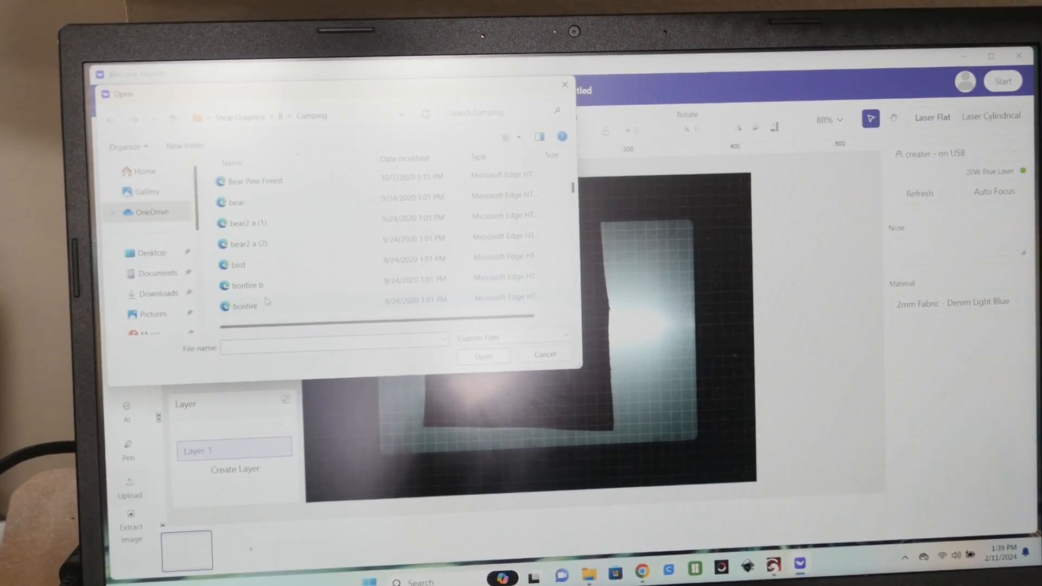
{"action": "mouse_move", "coordinate": [237, 265]}
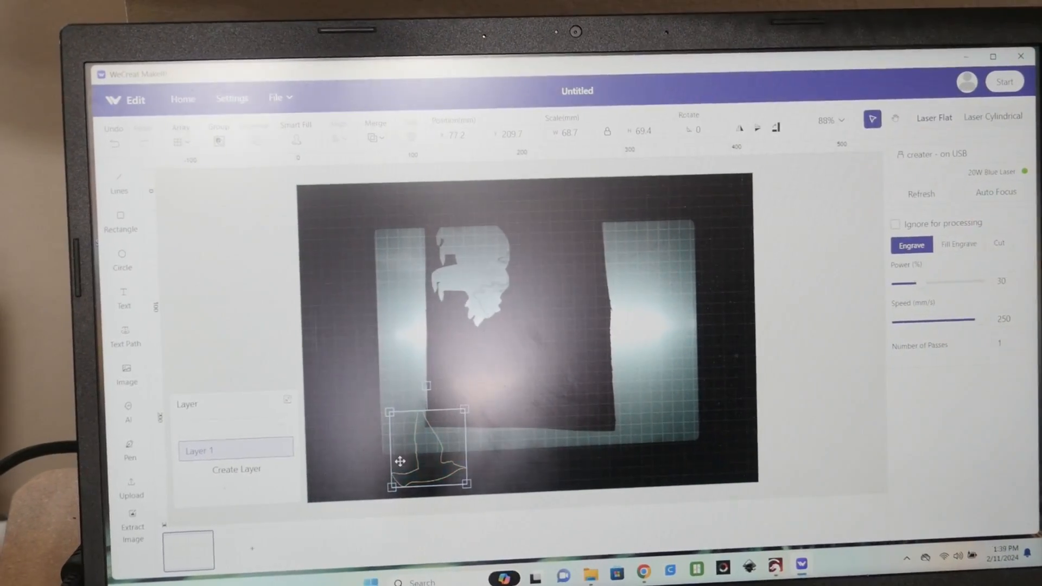
Step: Place the bird outline on the upper fabric, set to cut at power 100 and speed 20
{"action": "left_click_drag", "start_coordinate": [428, 445], "coordinate": [538, 378]}
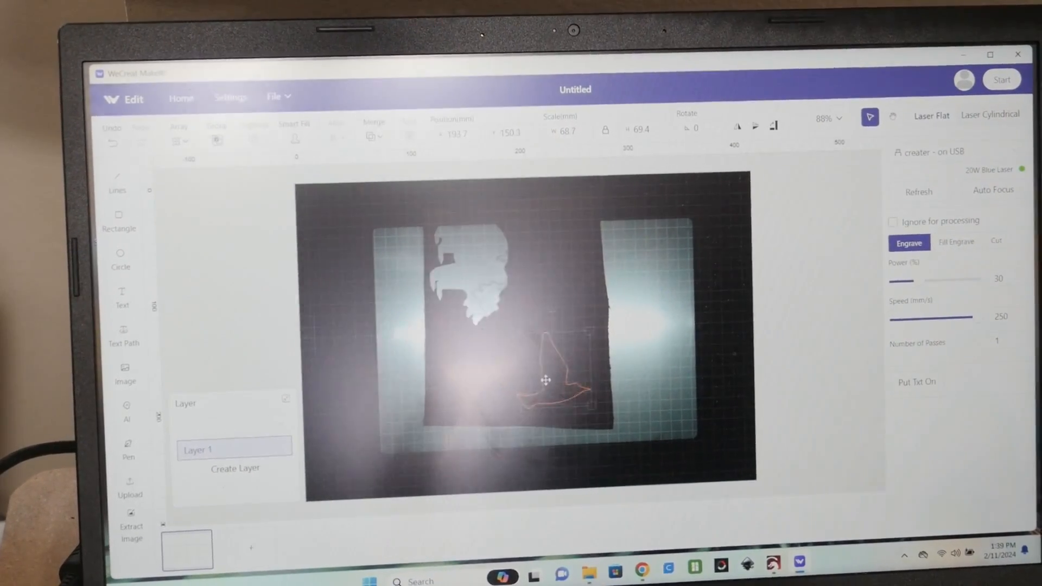
{"action": "left_click", "coordinate": [544, 379]}
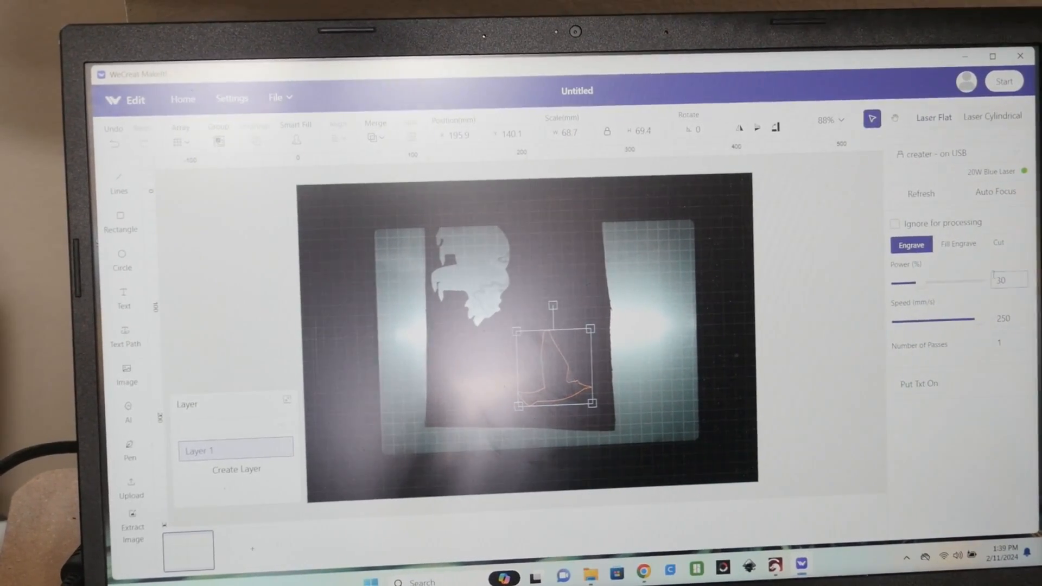
{"action": "left_click", "coordinate": [998, 243]}
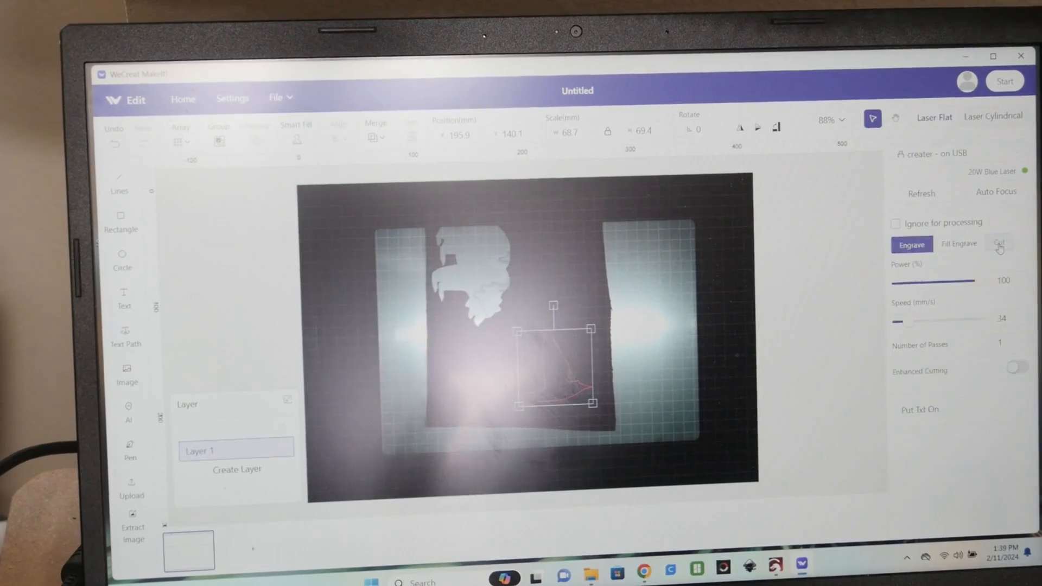
{"action": "left_click", "coordinate": [996, 244]}
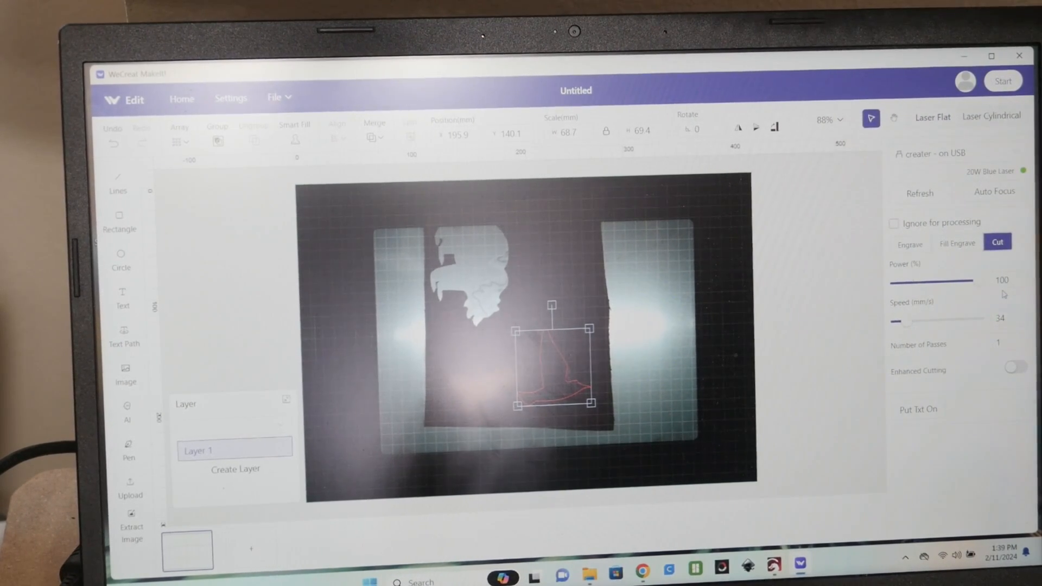
{"action": "left_click", "coordinate": [1003, 318]}
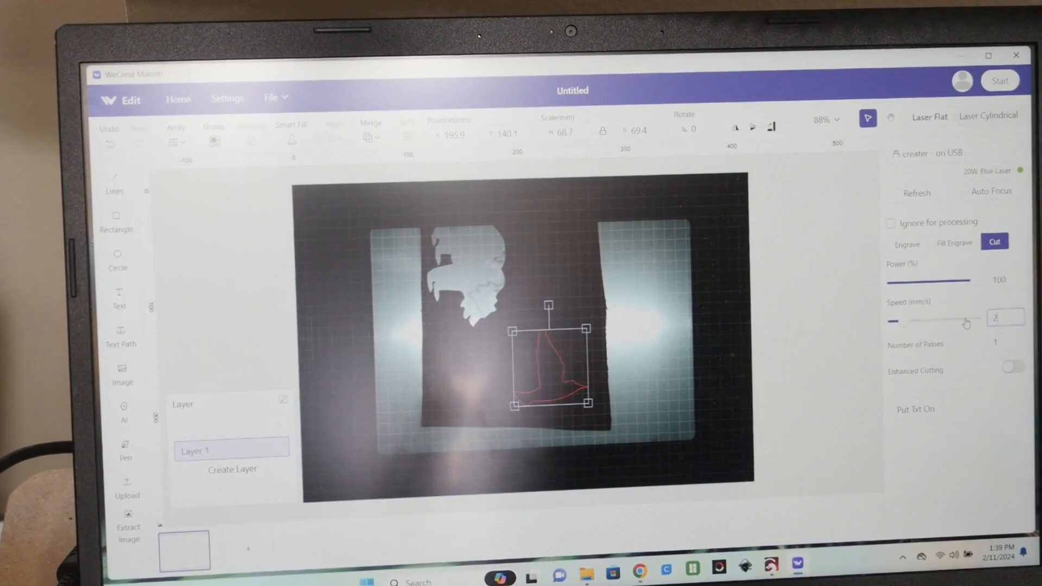
{"action": "type", "text": "20"}
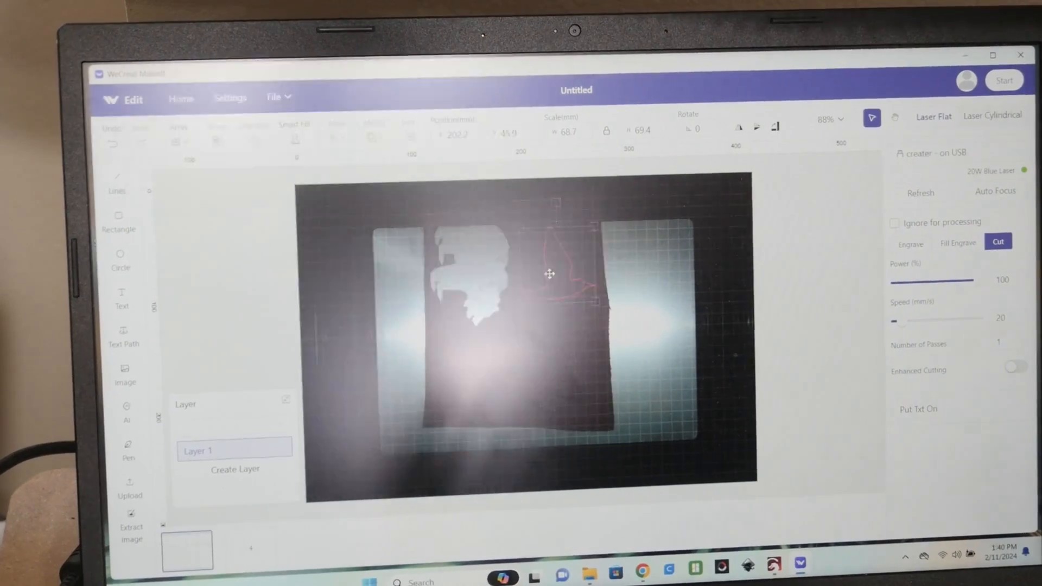
Step: Auto-focus and send the bird cut job to the laser, awaiting the machine button press
{"action": "left_click", "coordinate": [554, 273]}
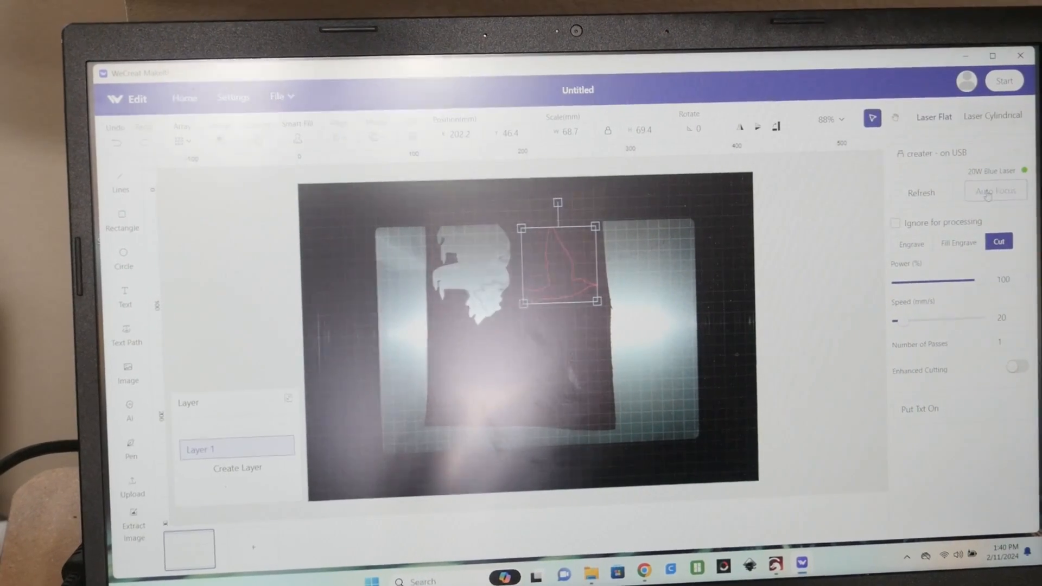
{"action": "left_click", "coordinate": [995, 192]}
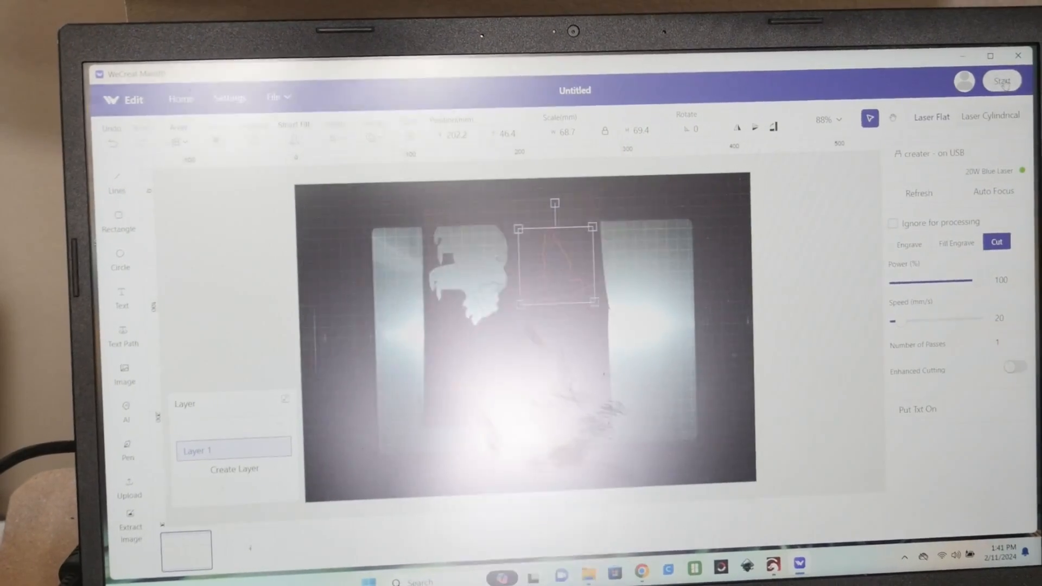
{"action": "left_click", "coordinate": [1000, 80]}
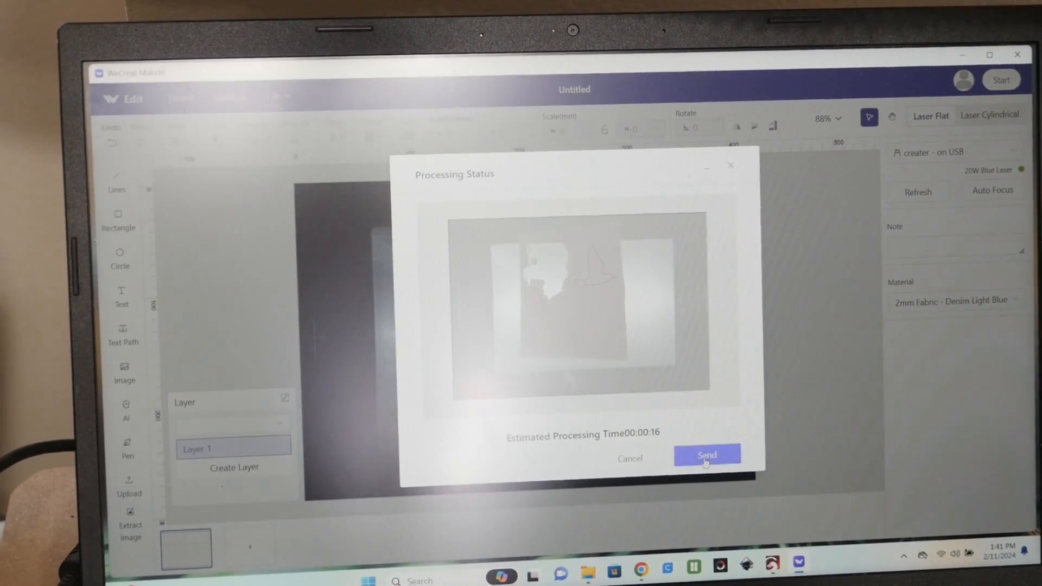
{"action": "left_click", "coordinate": [707, 455]}
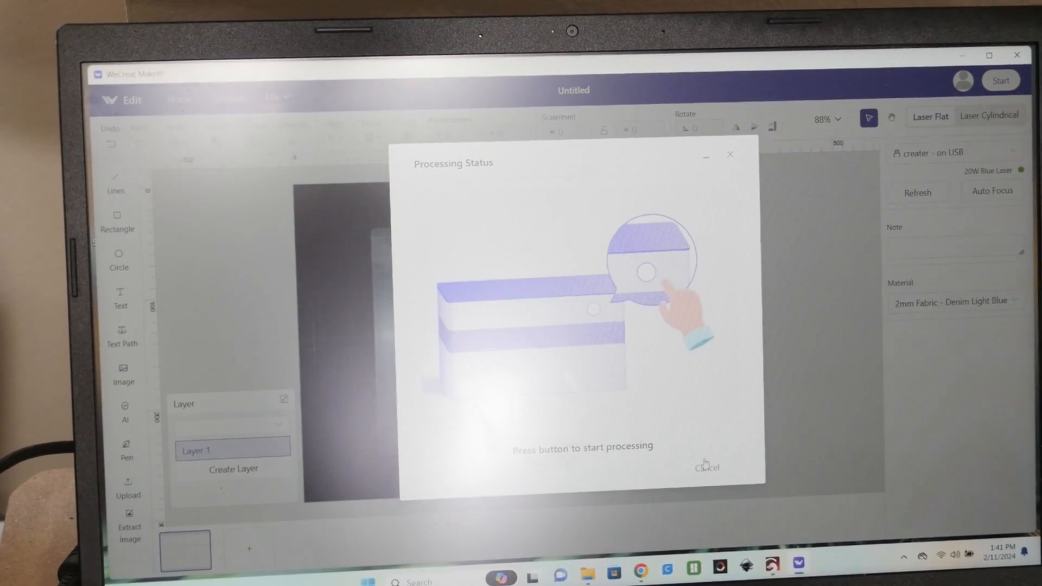